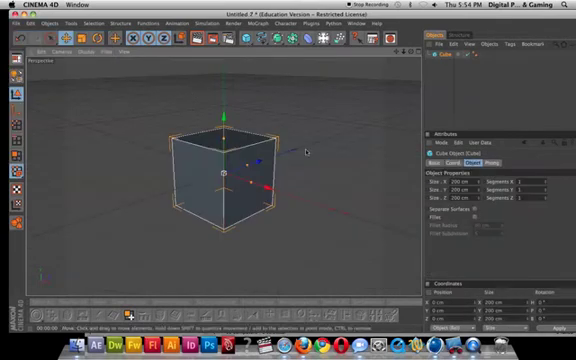
Bring up the MoGraph object list with the cube in the scene
left_click(270, 24)
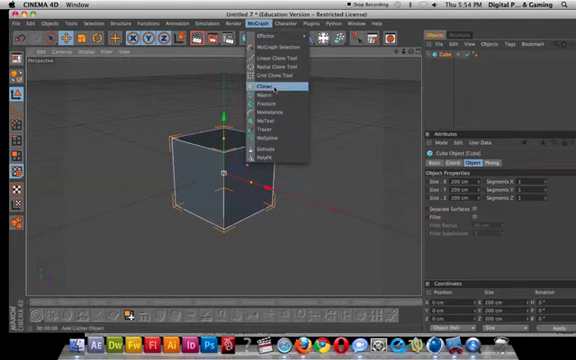
Create a Cloner for the cube and arrange the copies in Radial mode
left_click(262, 88)
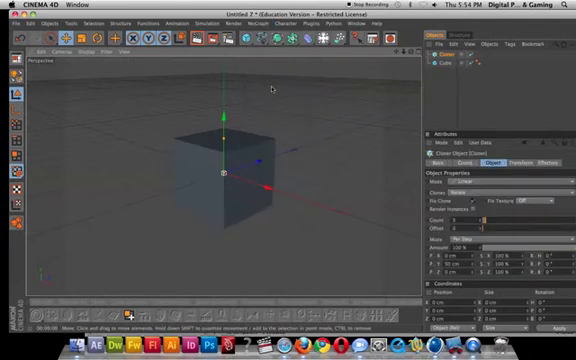
left_click(438, 64)
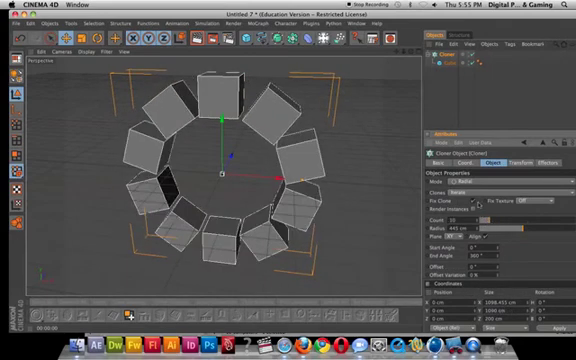
Clear the scene so the Cloner and cube ring are removed
left_click(448, 176)
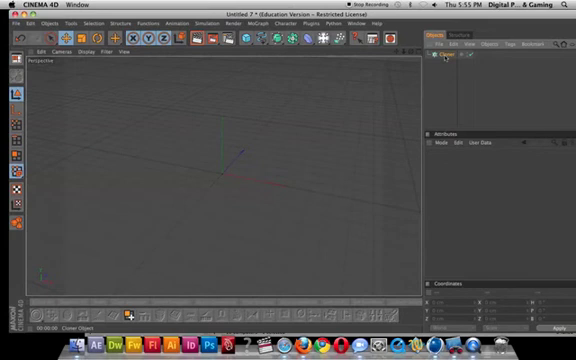
Add a Sphere primitive at the scene origin from the primitives palette
left_click(250, 38)
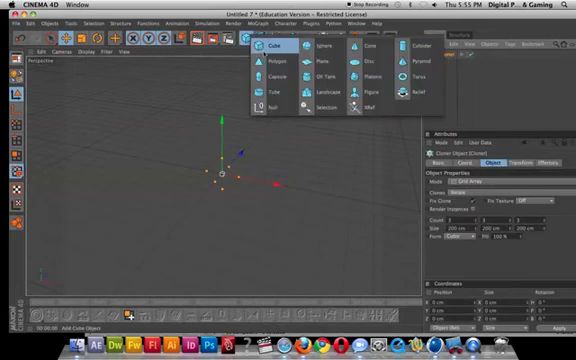
left_click(330, 48)
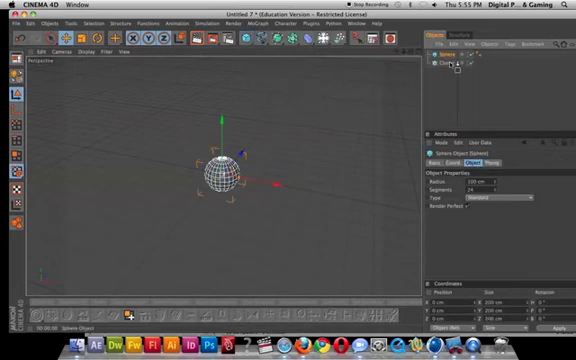